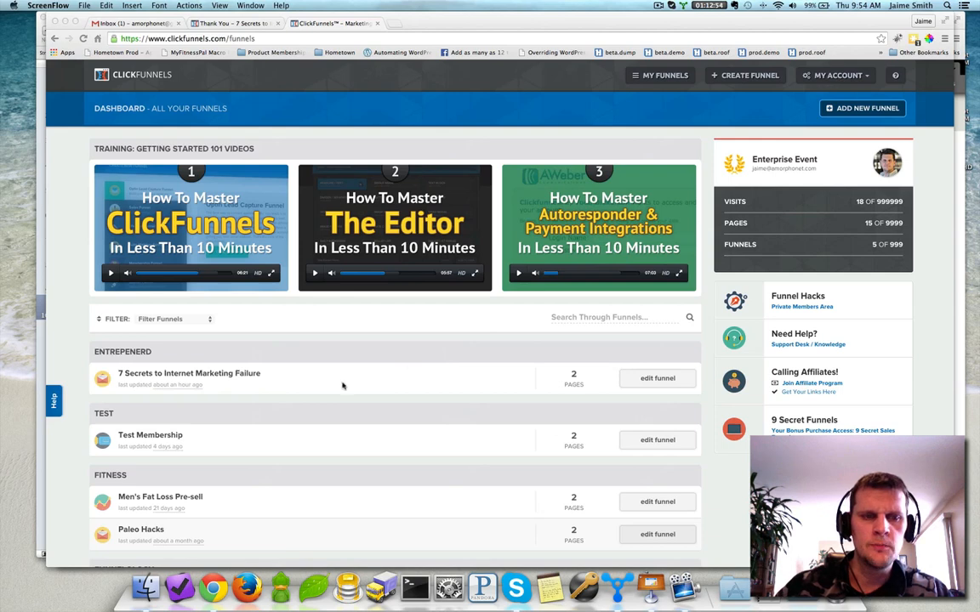
mouse_move(231, 432)
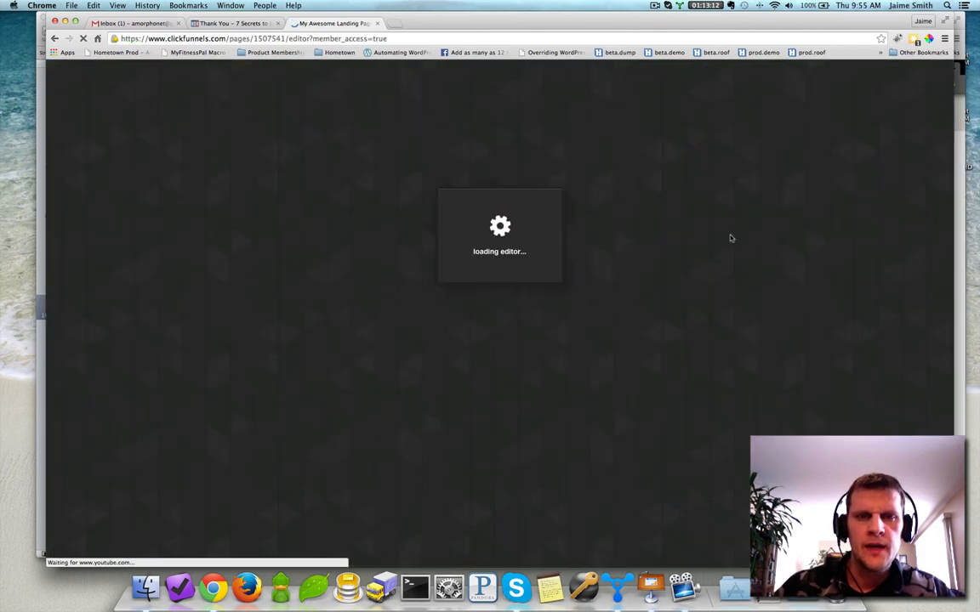
mouse_move(718, 238)
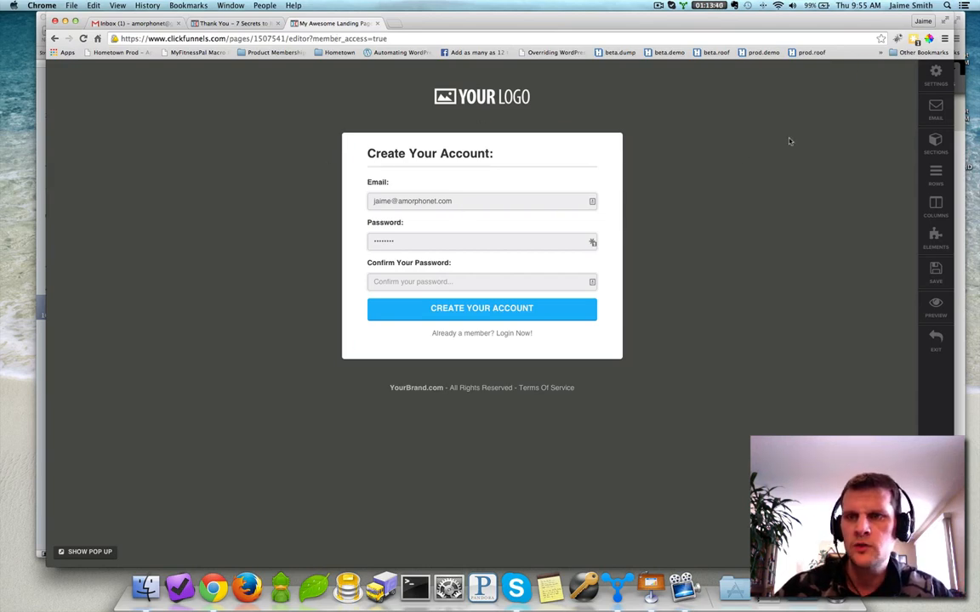
- Show the page settings options for the Create Your Account membership page
click(942, 77)
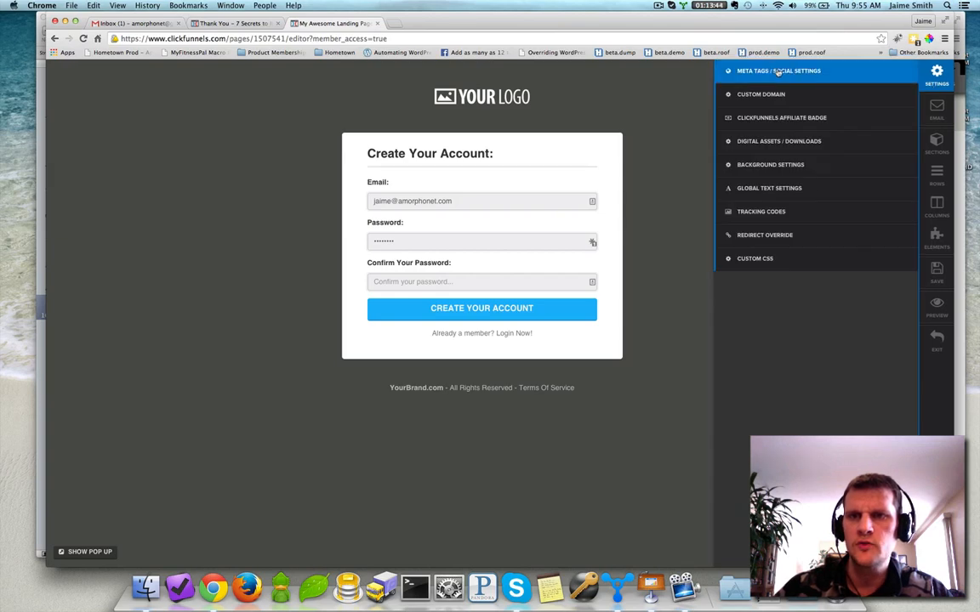
- In Meta Tags / Social Settings, replace the page title with 'Test Membership Access'
click(786, 71)
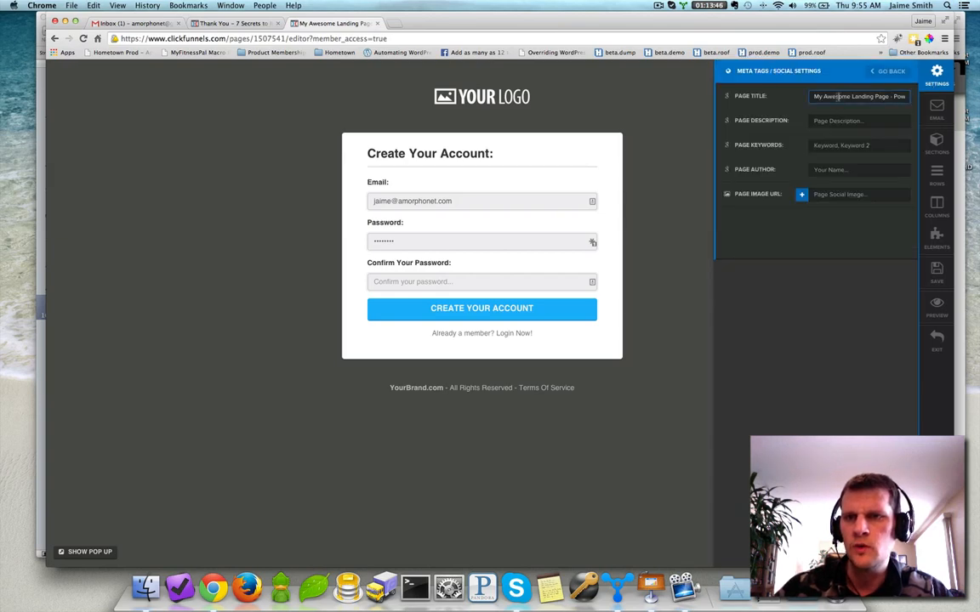
triple_click(861, 95)
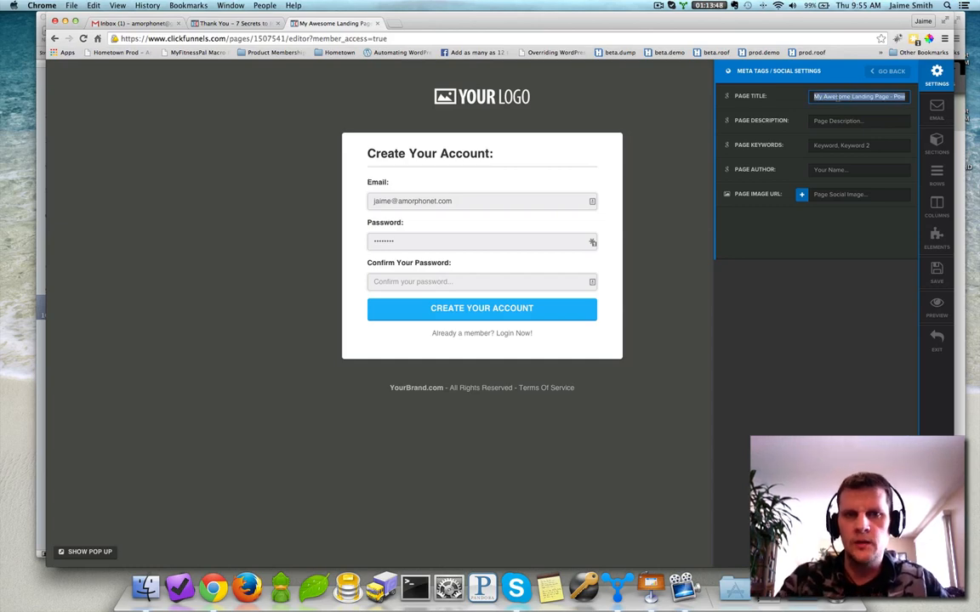
text(R)
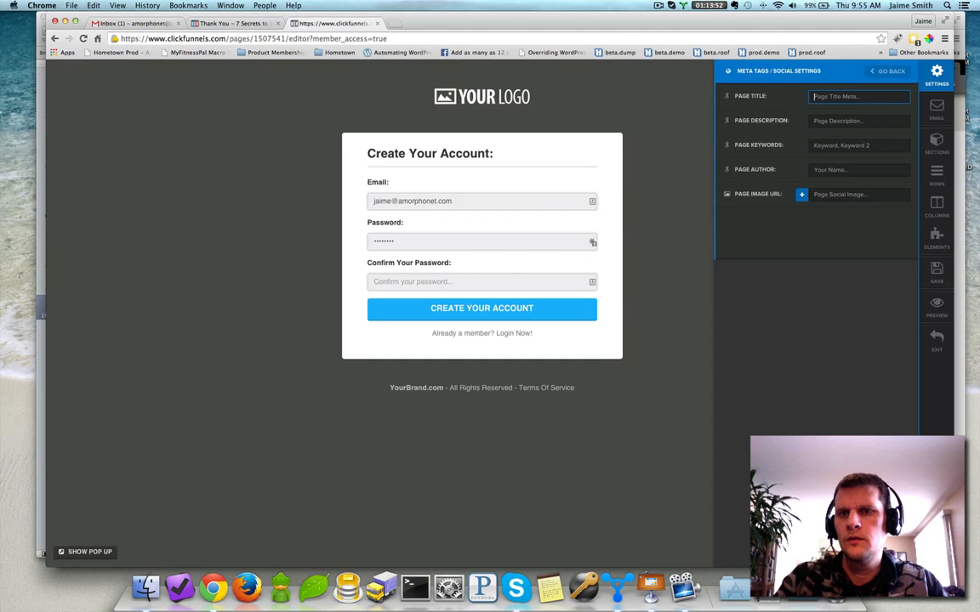
text(Test Mm)
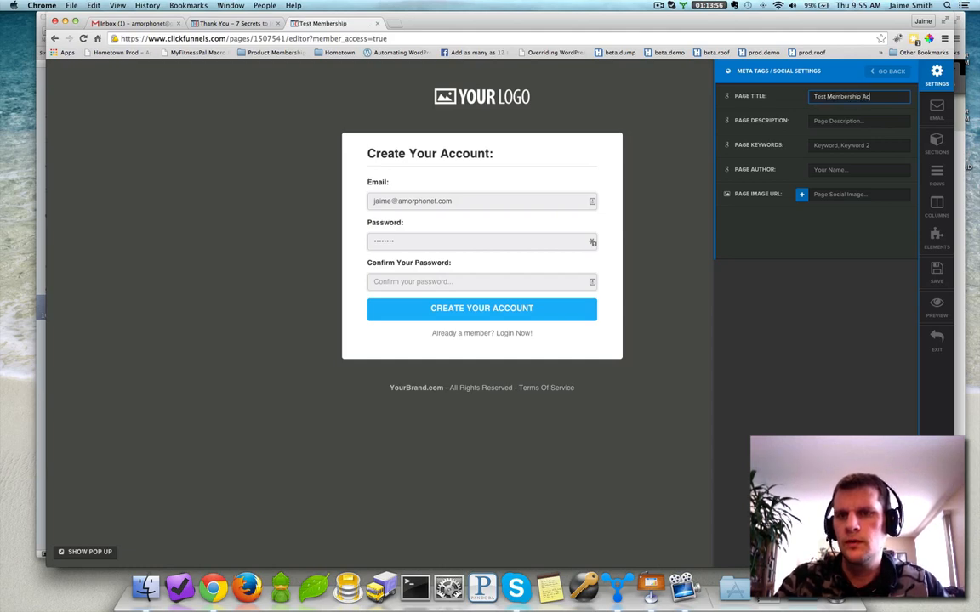
- Move through the page description, keywords and author fields
click(854, 121)
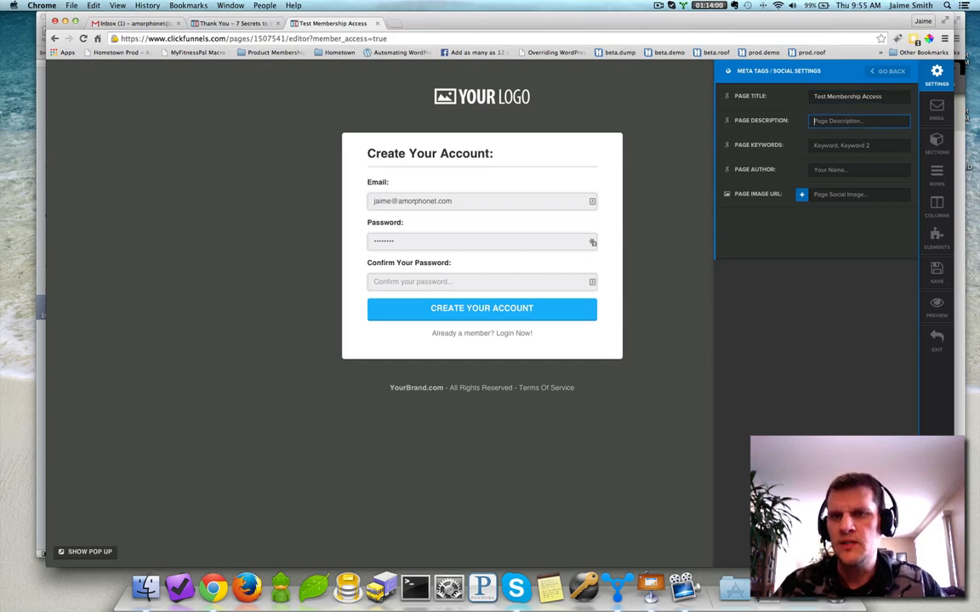
click(858, 144)
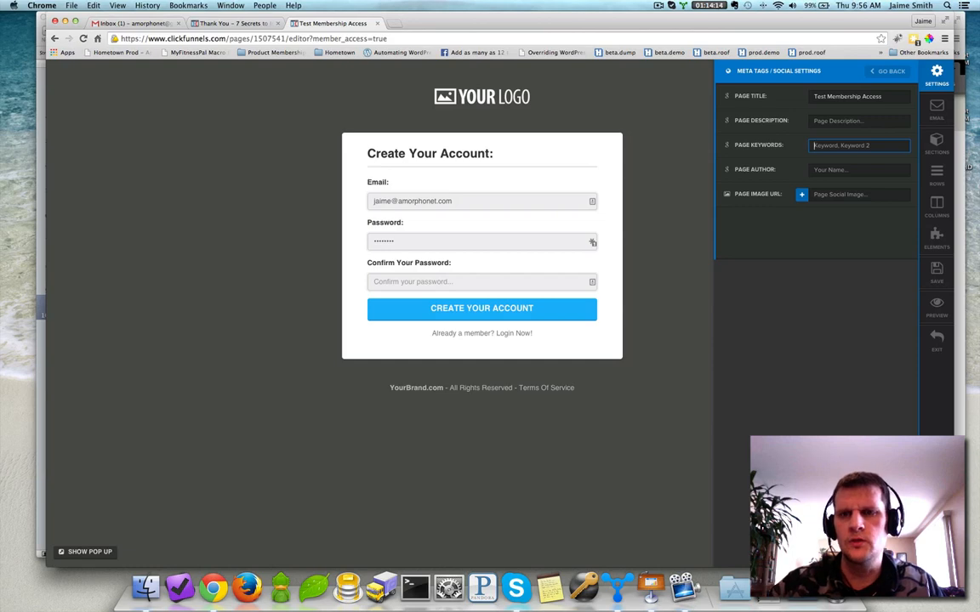
click(858, 170)
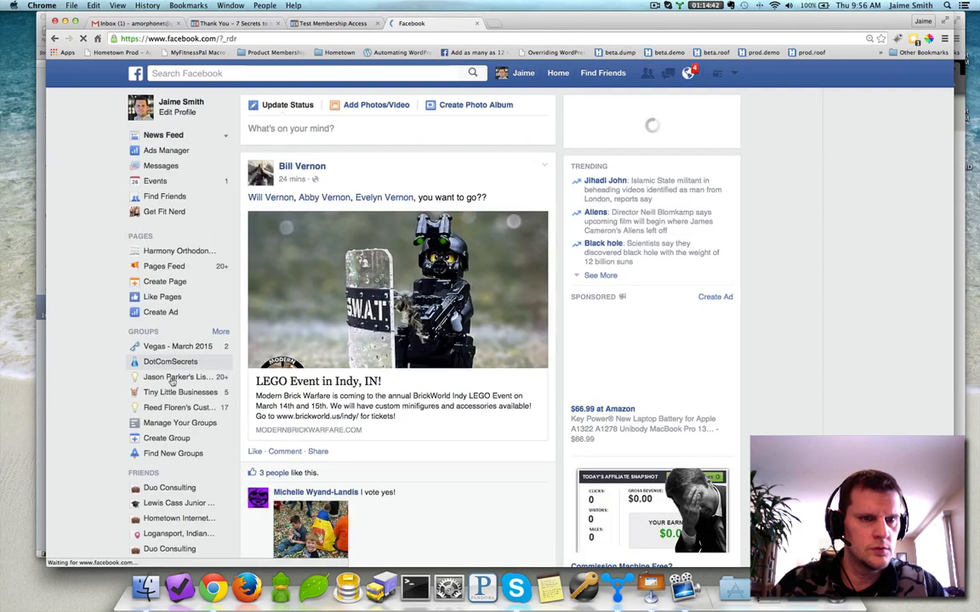
- View the DotComSecrets group post showing the 7 Secrets link preview image, then return to the editor
click(170, 361)
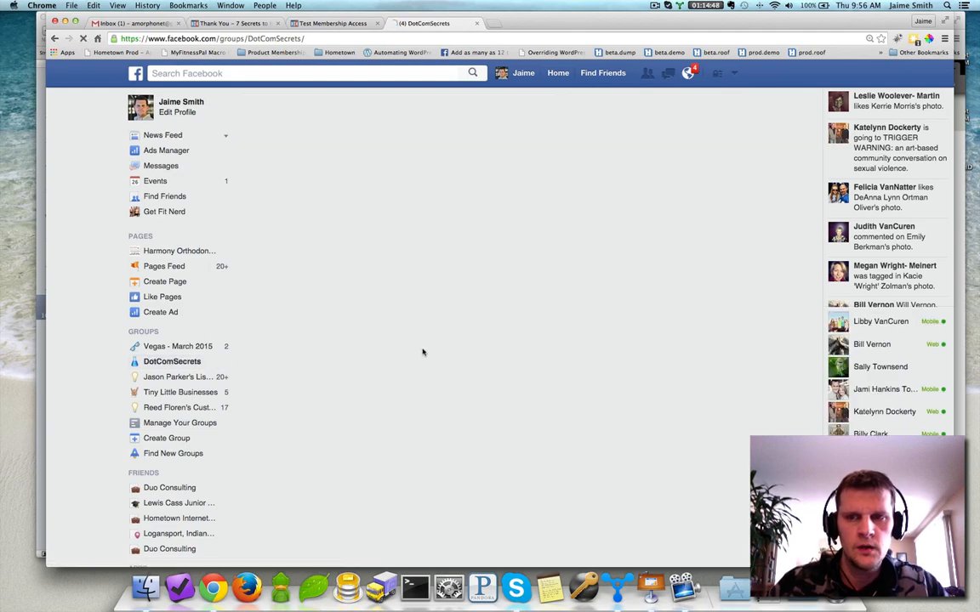
click(170, 360)
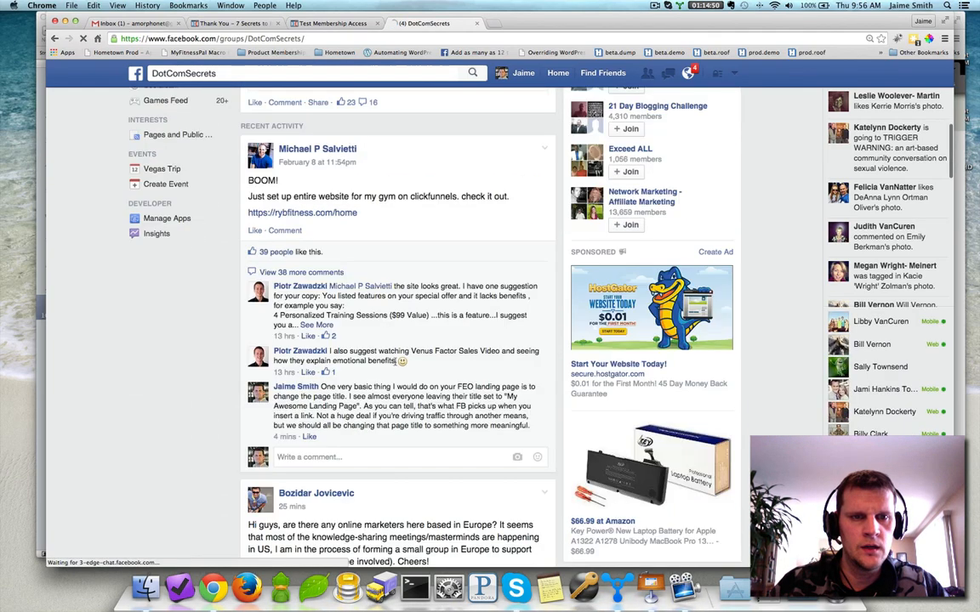
scroll(down, 3)
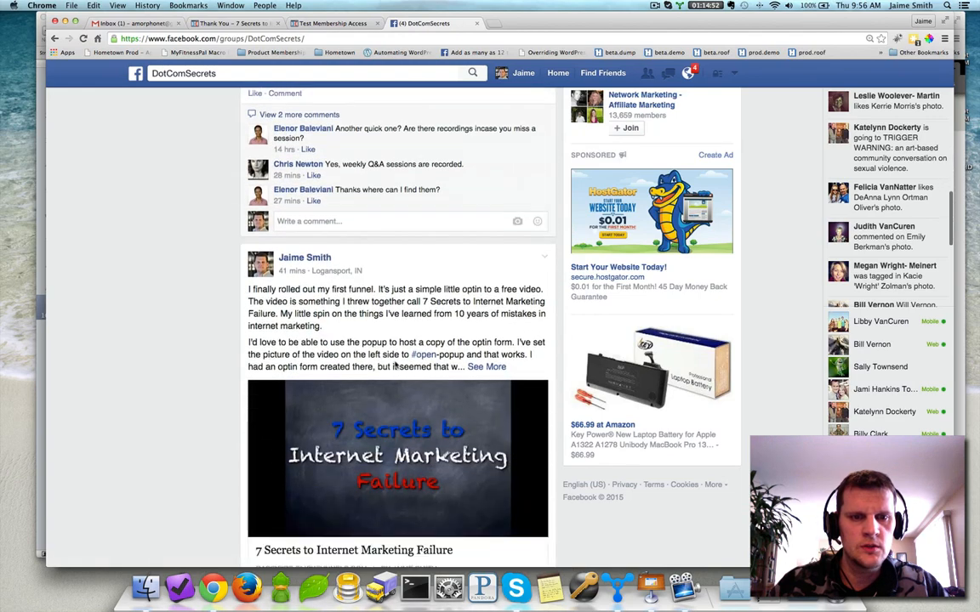
scroll(down, 3)
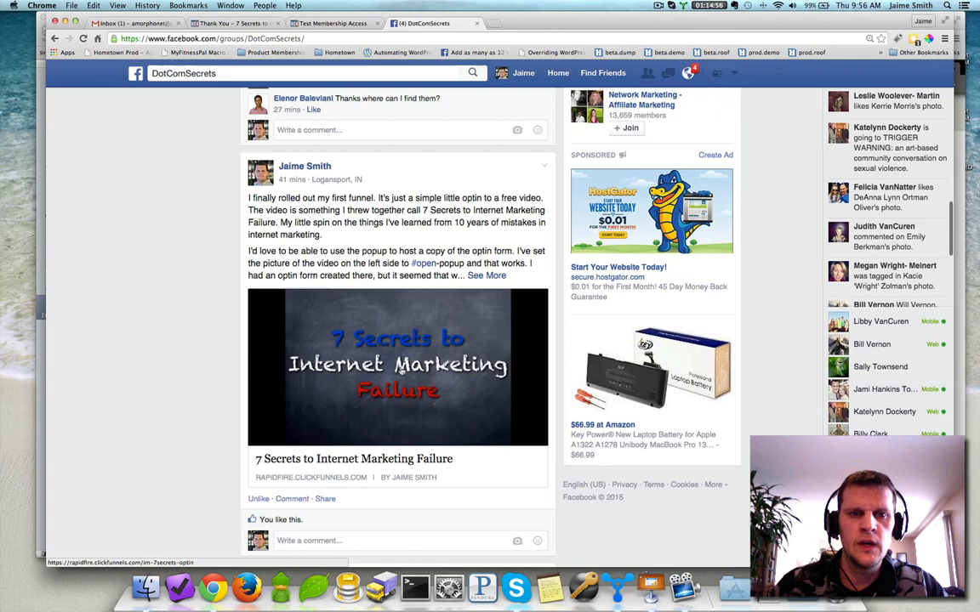
mouse_move(361, 371)
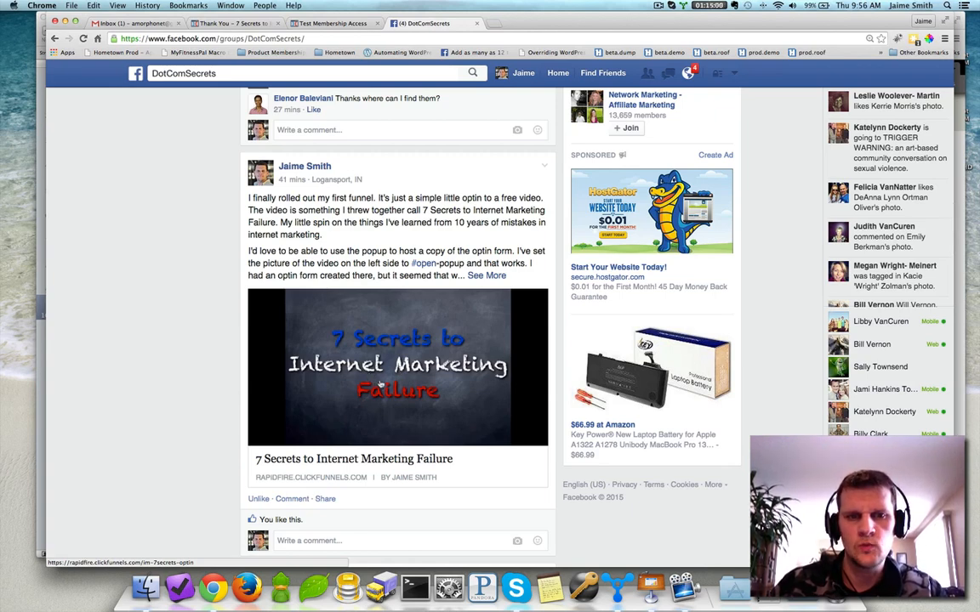
mouse_move(387, 386)
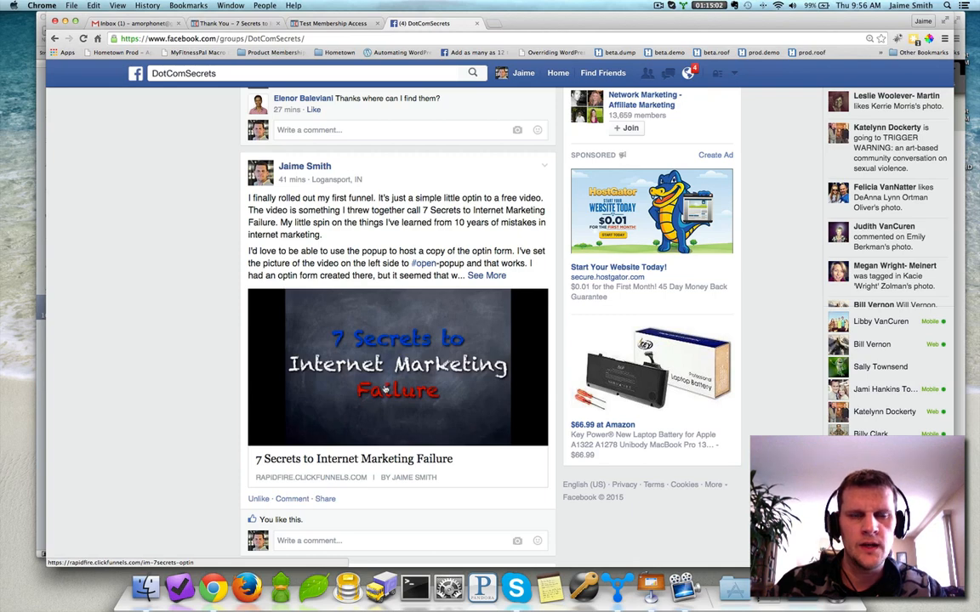
click(332, 25)
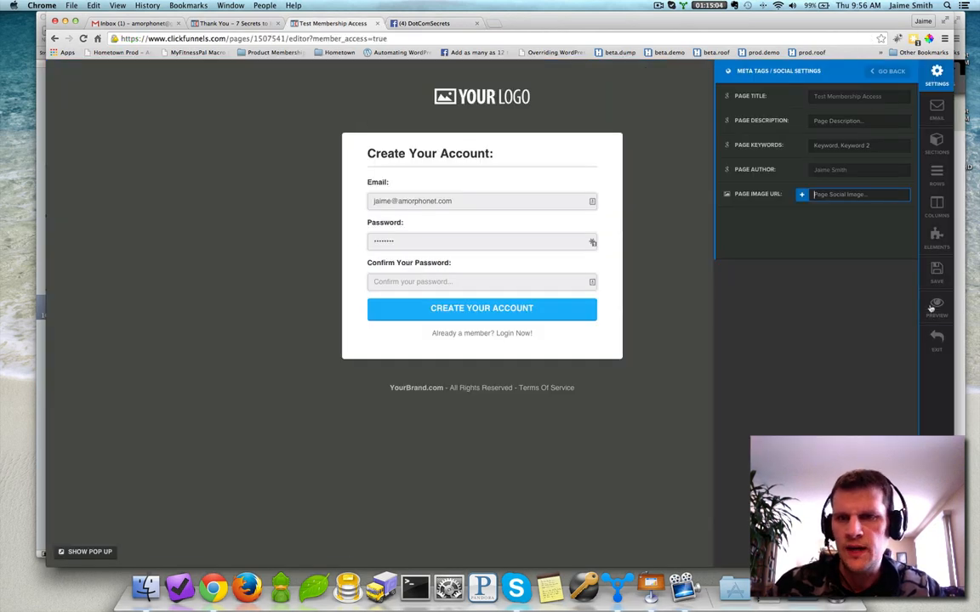
- Choose the 7 Secrets to Internet Marketing image as the page's social share image
click(806, 194)
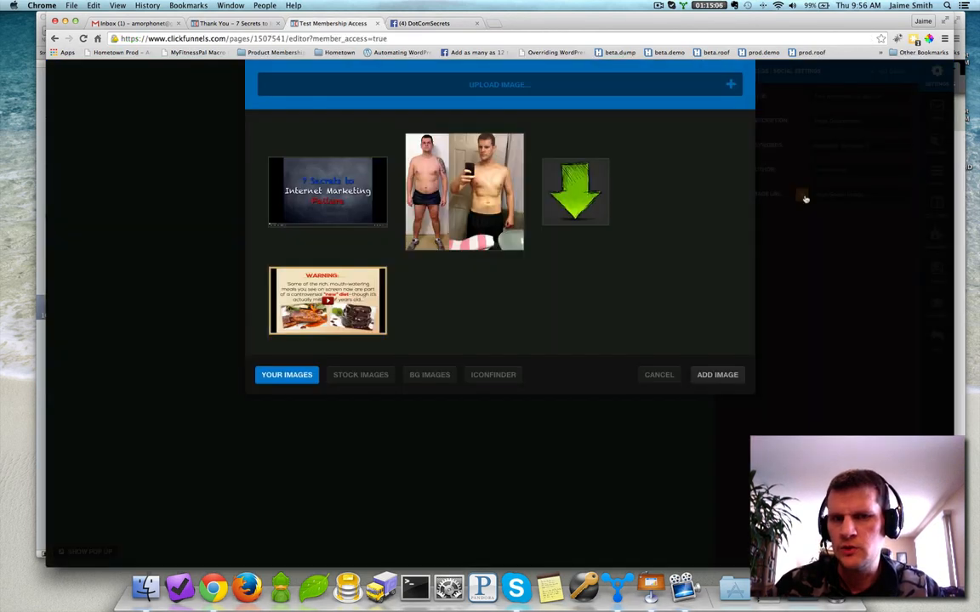
click(327, 190)
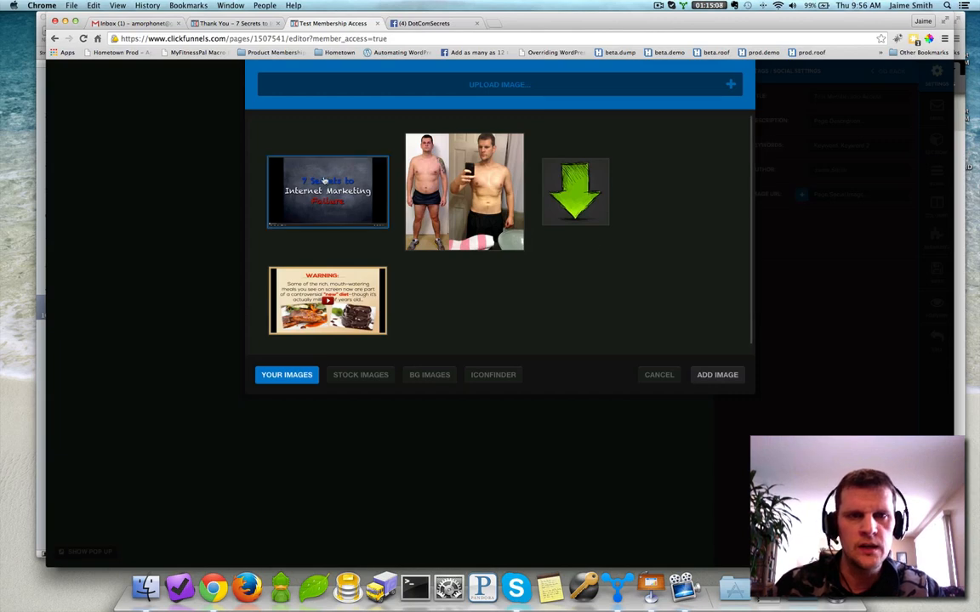
mouse_move(503, 276)
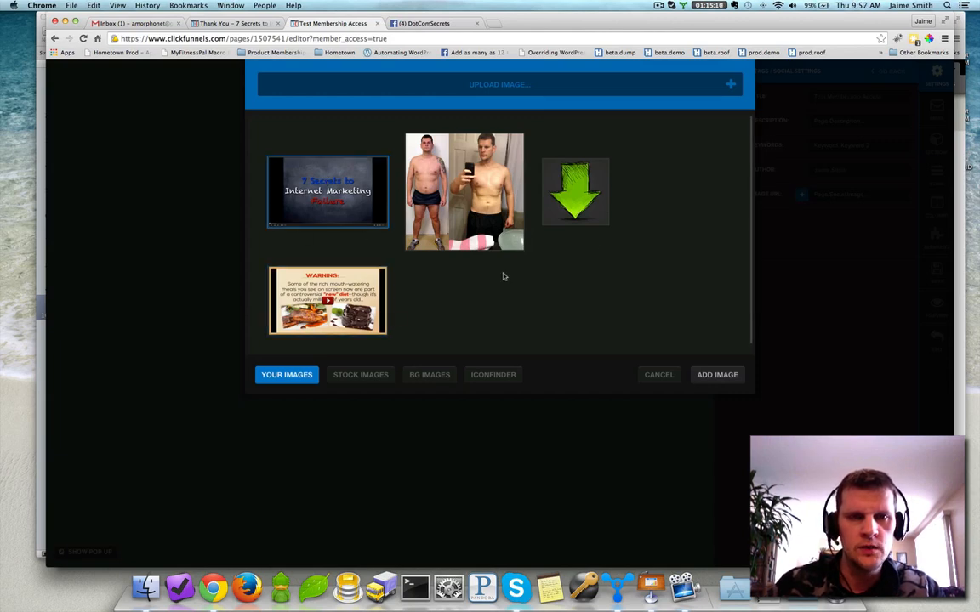
click(463, 190)
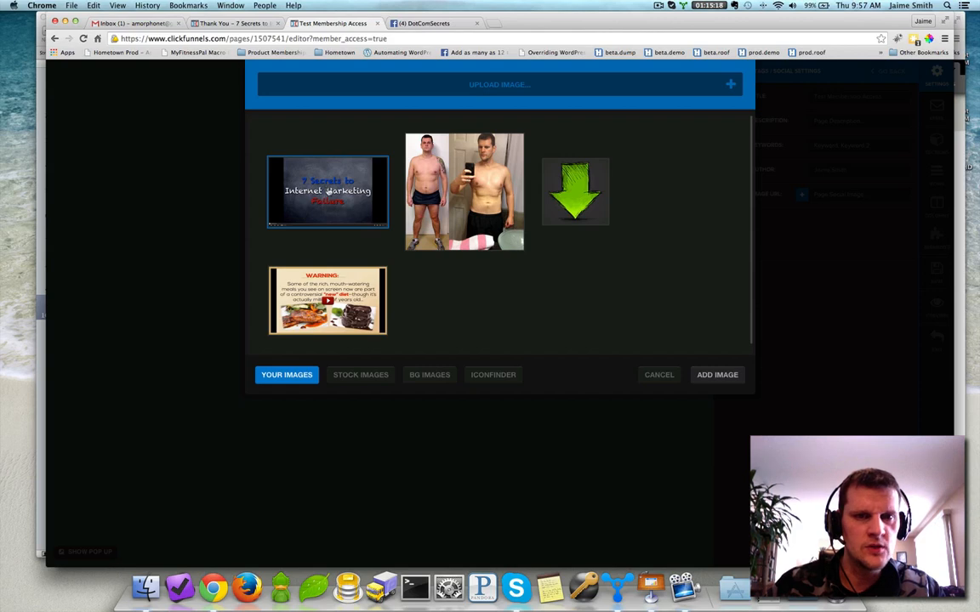
- Browse the image library's stock image and icon collections
click(361, 376)
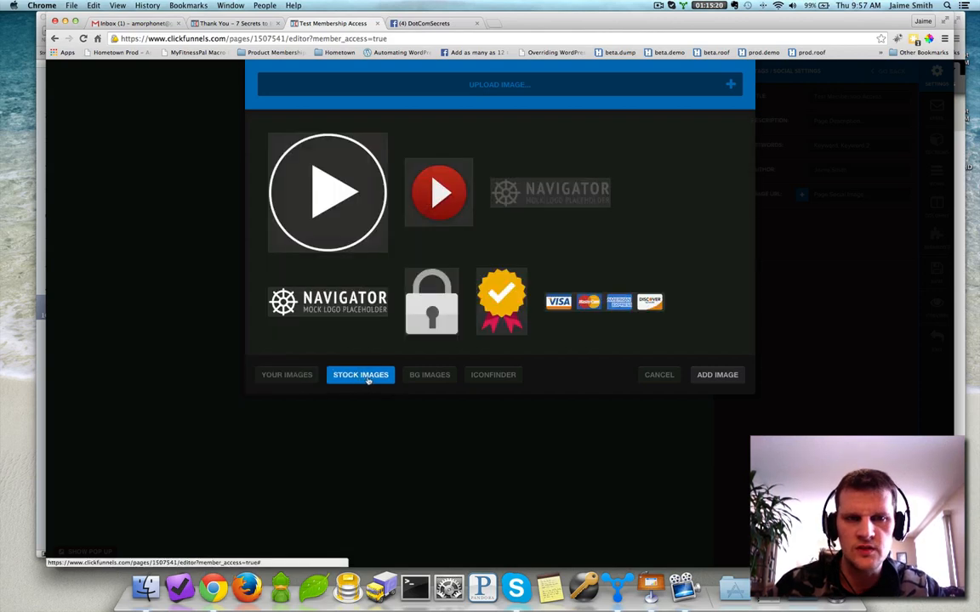
mouse_move(316, 378)
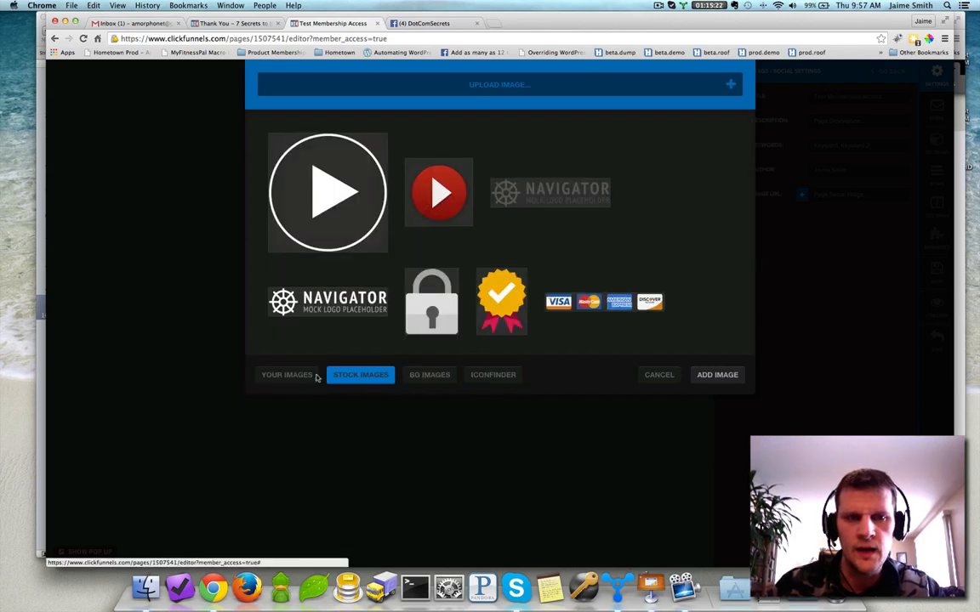
click(493, 226)
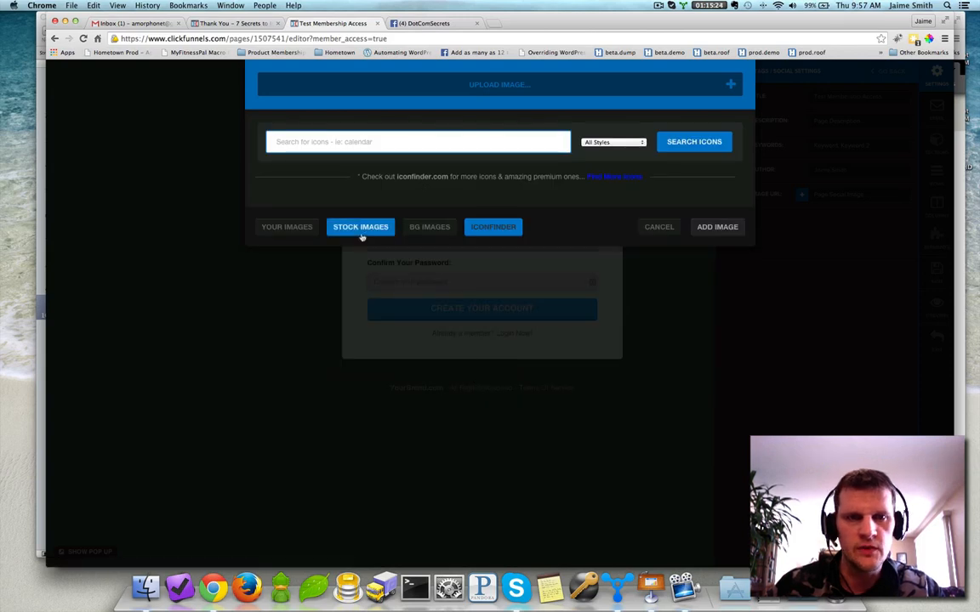
click(285, 226)
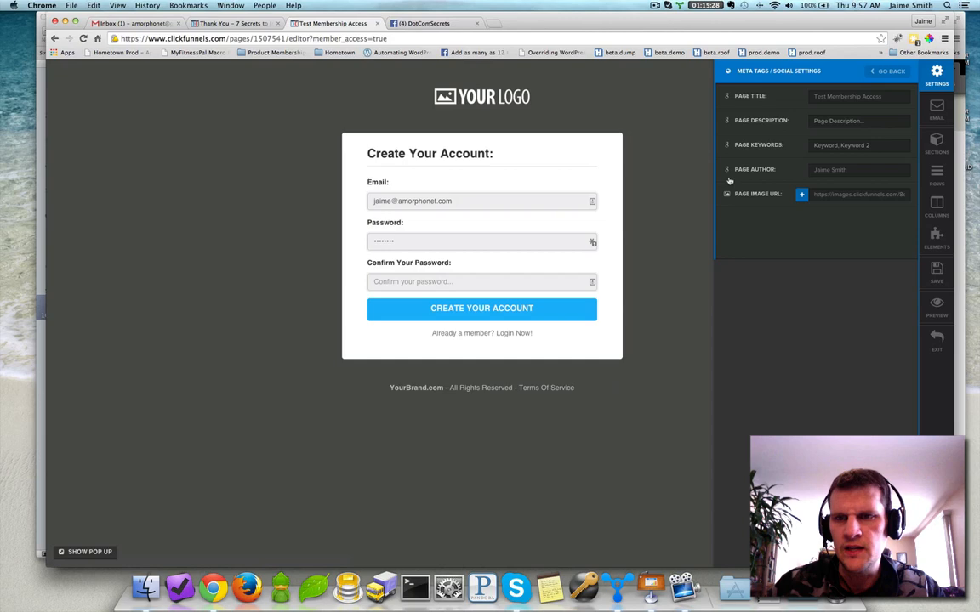
mouse_move(793, 360)
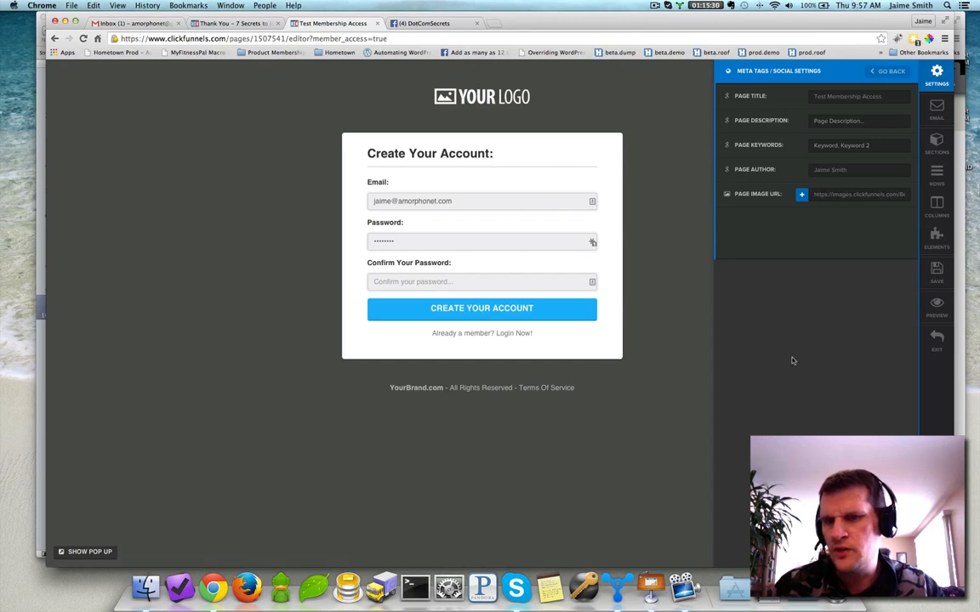
mouse_move(936, 293)
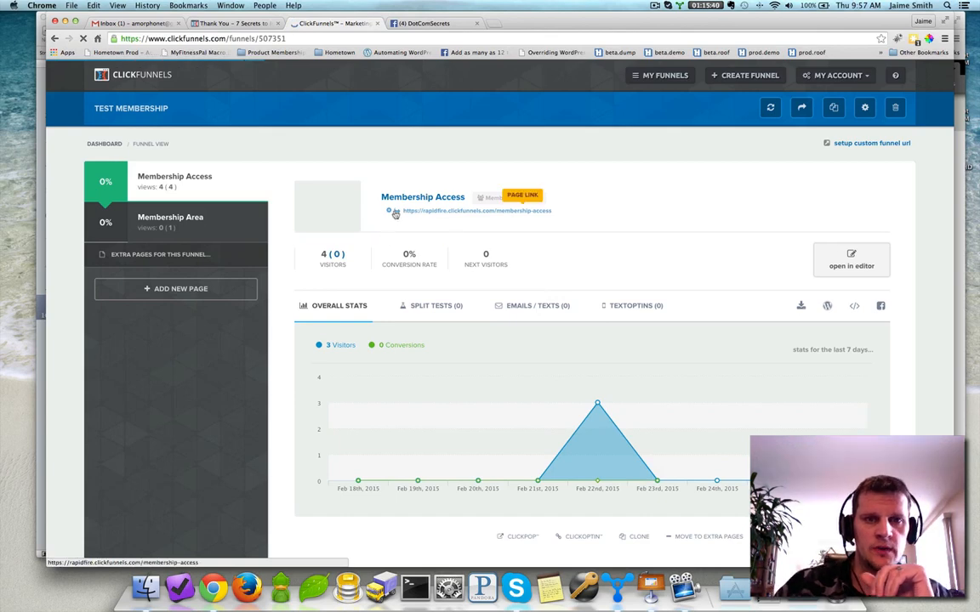
- Leave the editor page, confirming the dialog, and return to the DotComSecrets Facebook post
click(476, 211)
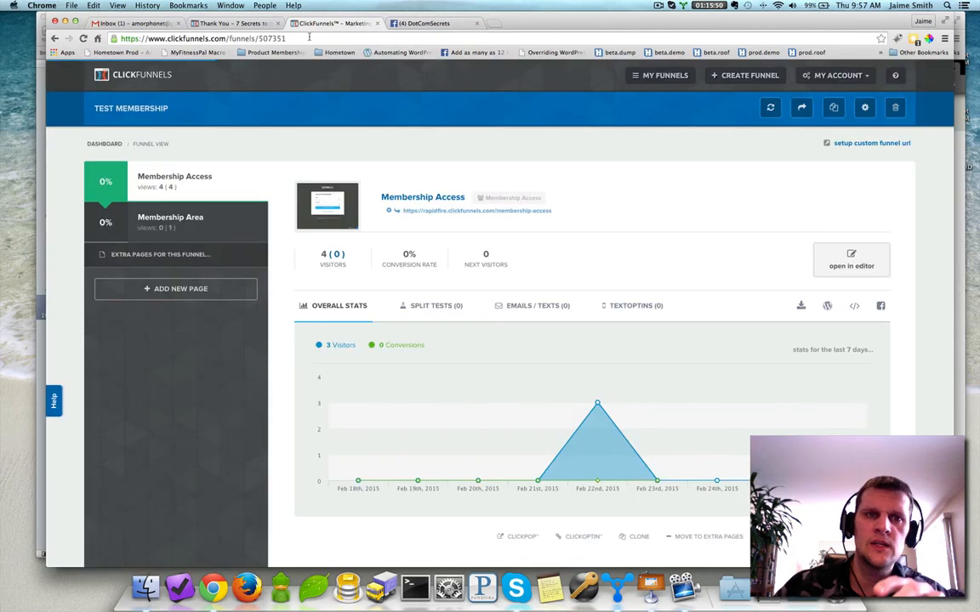
mouse_move(395, 211)
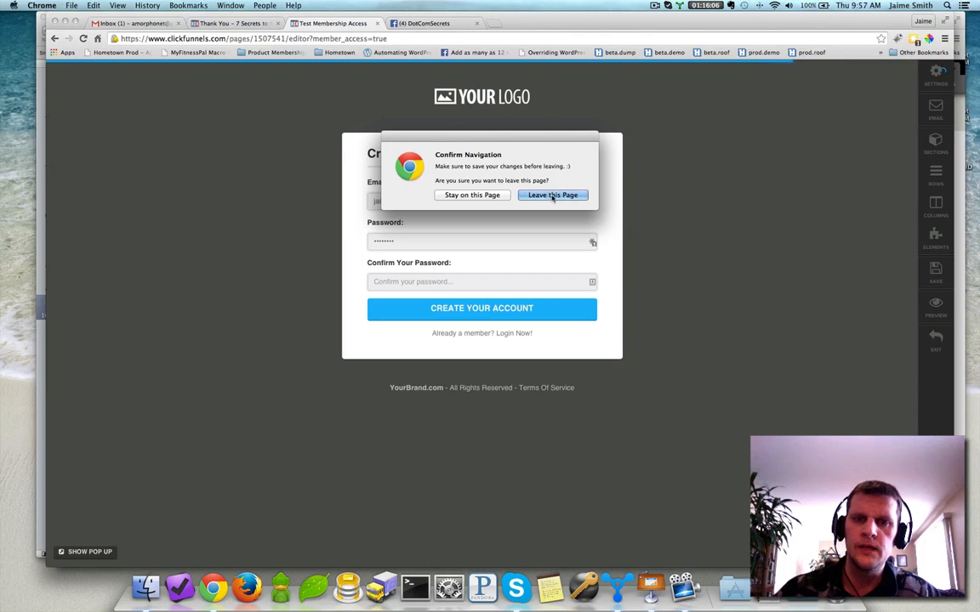
click(551, 194)
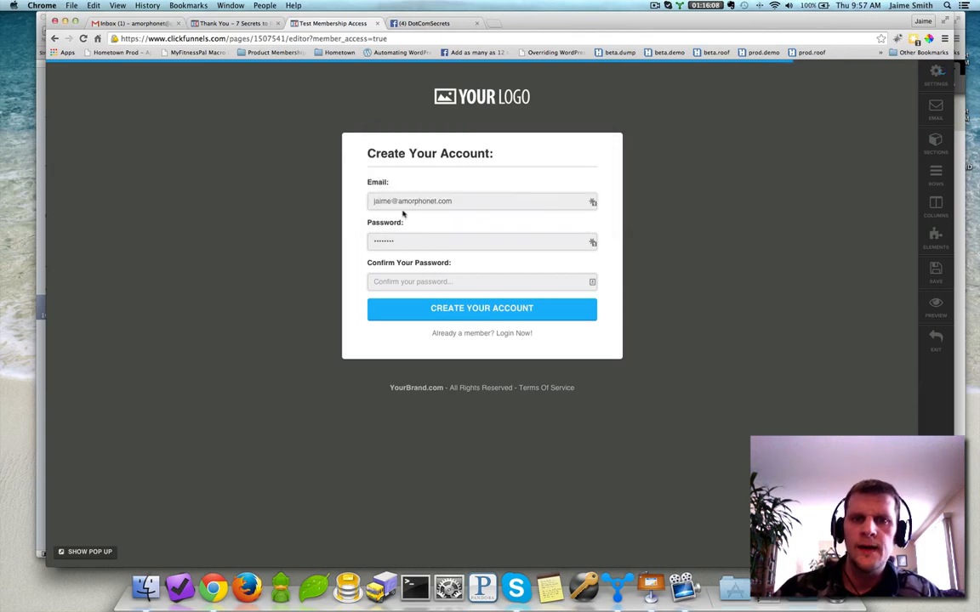
click(425, 24)
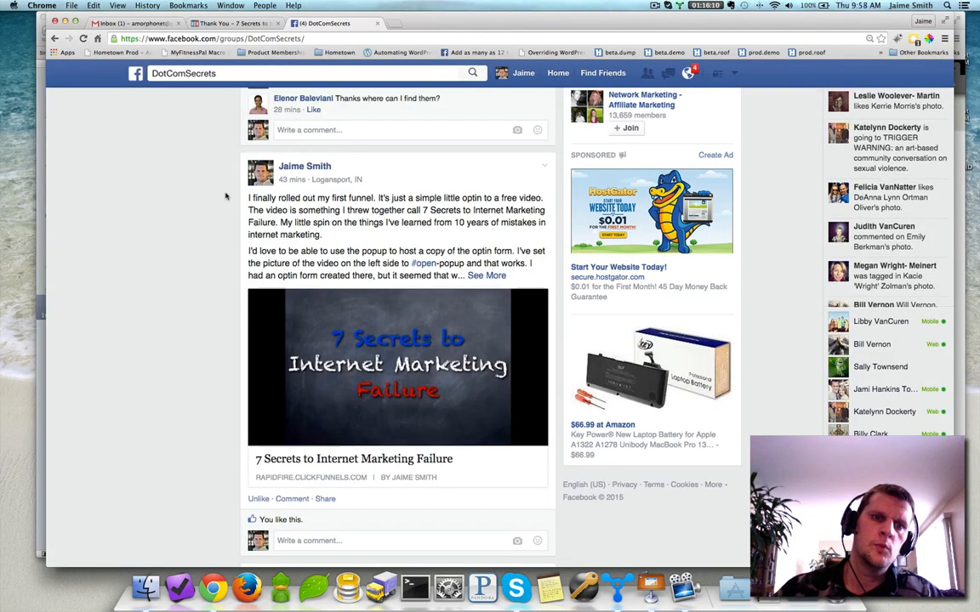